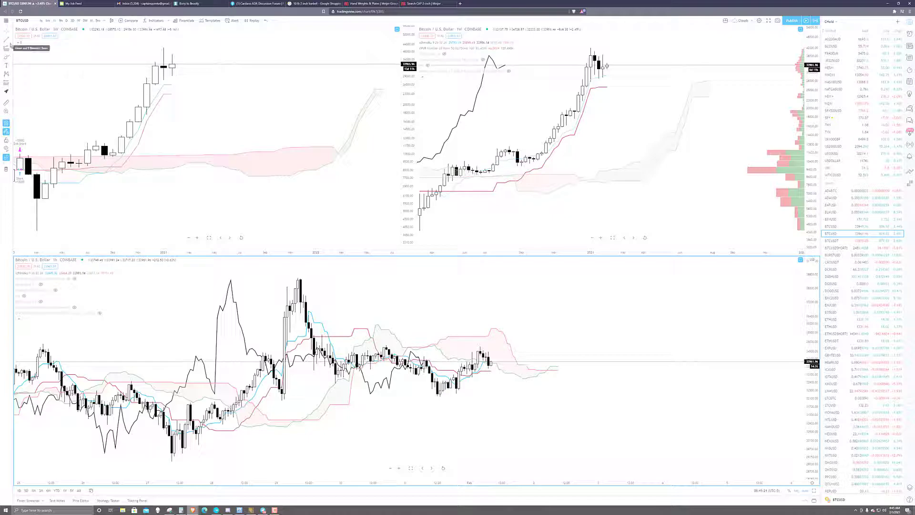
Step: Load DOGEUSD from the watchlist into all three chart panes
{"action": "left_click", "coordinate": [6, 40]}
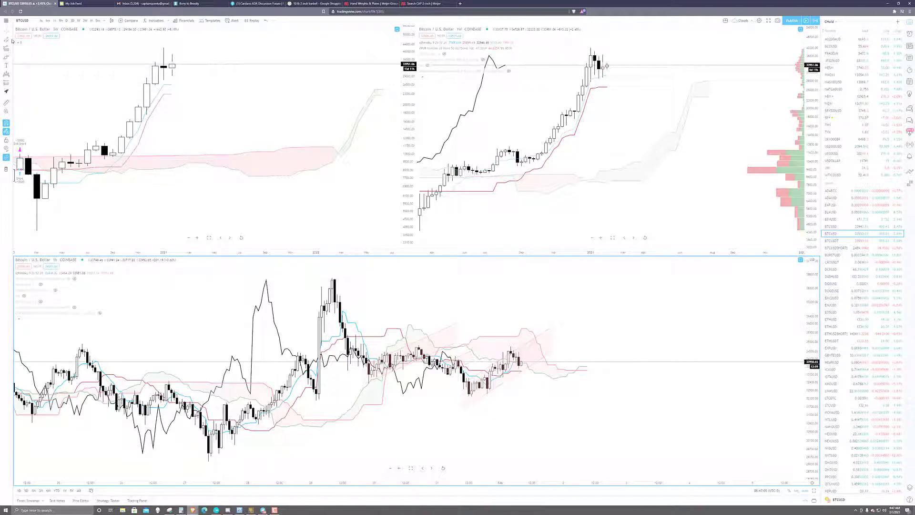
{"action": "left_click", "coordinate": [6, 40]}
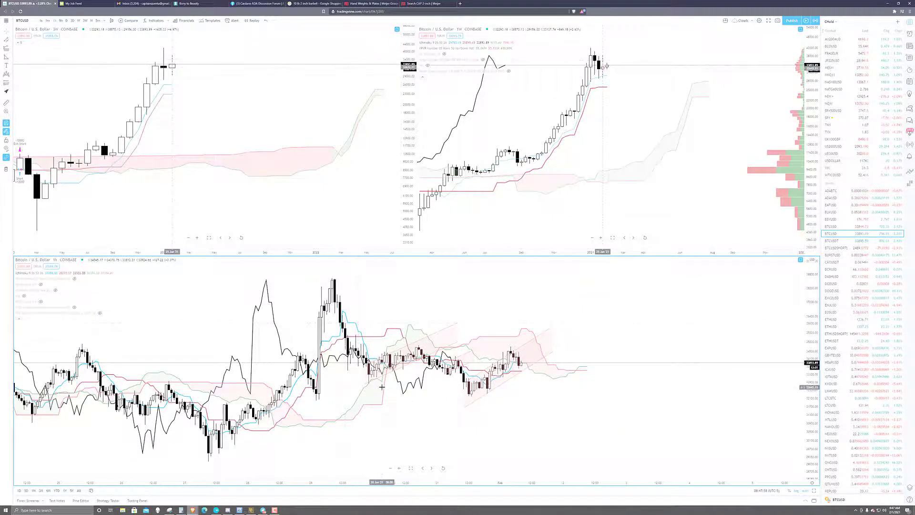
{"action": "mouse_move", "coordinate": [533, 387]}
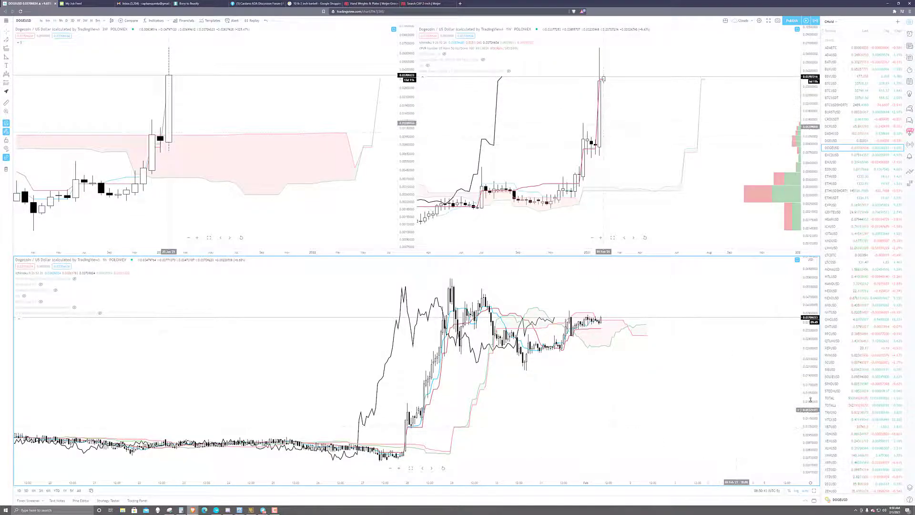
Step: Scroll the watchlist and pick BTCUSD to reload all panes with Bitcoin
{"action": "scroll", "scroll_direction": "down", "scroll_amount": 3}
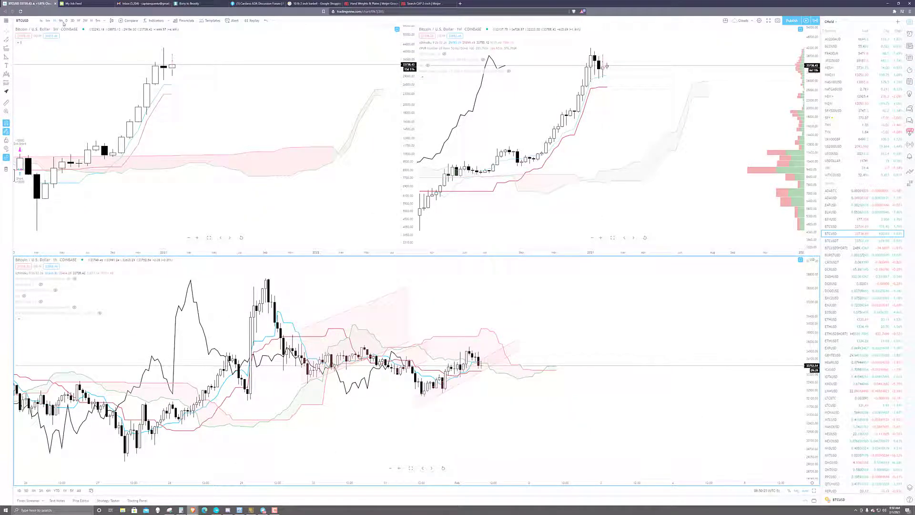
{"action": "left_click", "coordinate": [47, 20]}
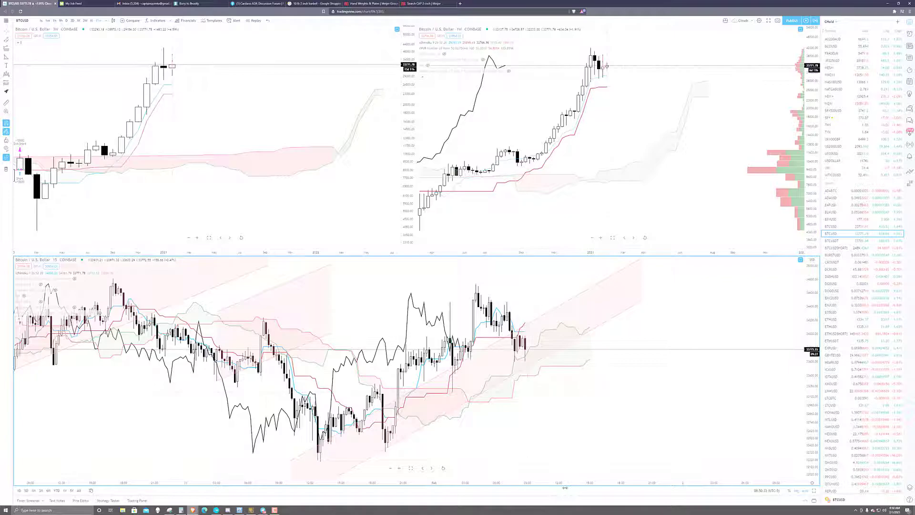
{"action": "mouse_move", "coordinate": [580, 423]}
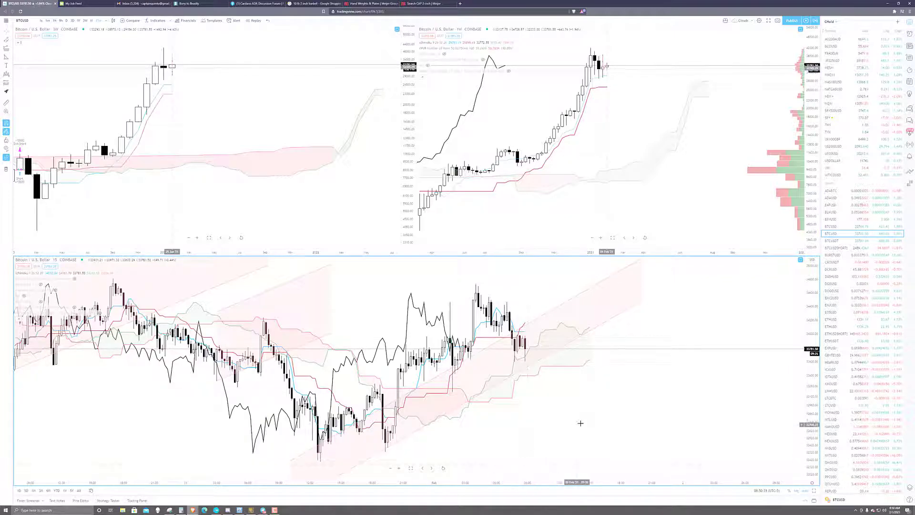